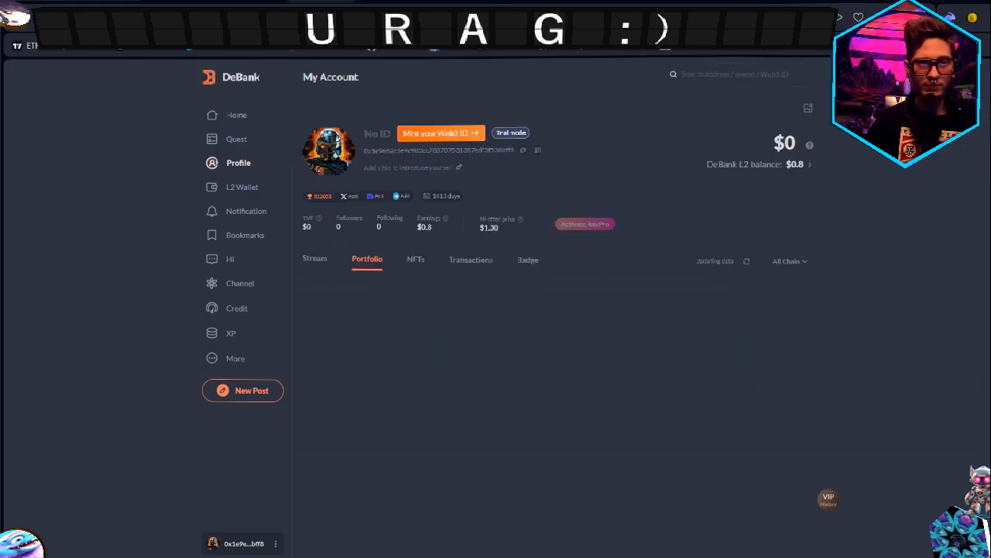
Open another wallet's transaction history filtered to WBTC(fork) and scroll through the receipts
click(470, 186)
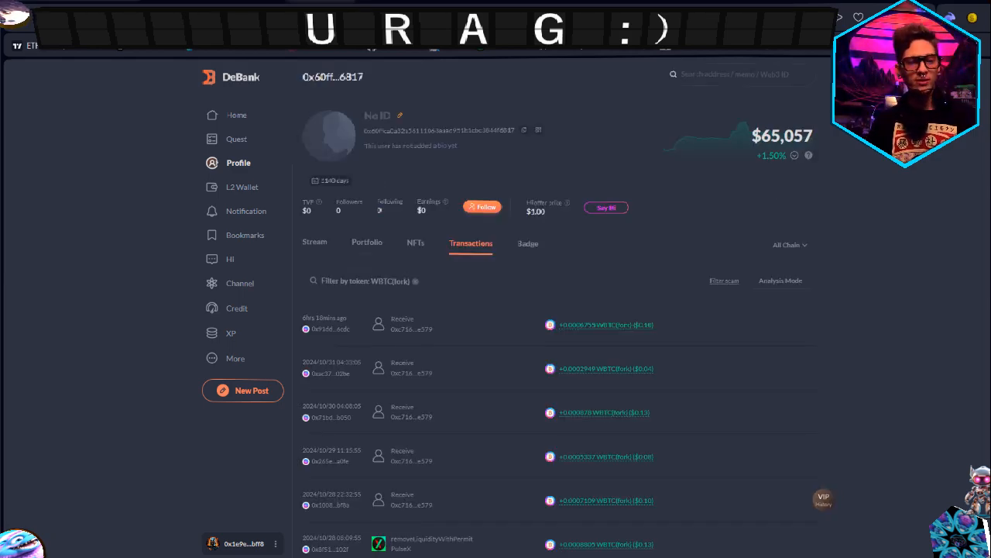
scroll(down, 3)
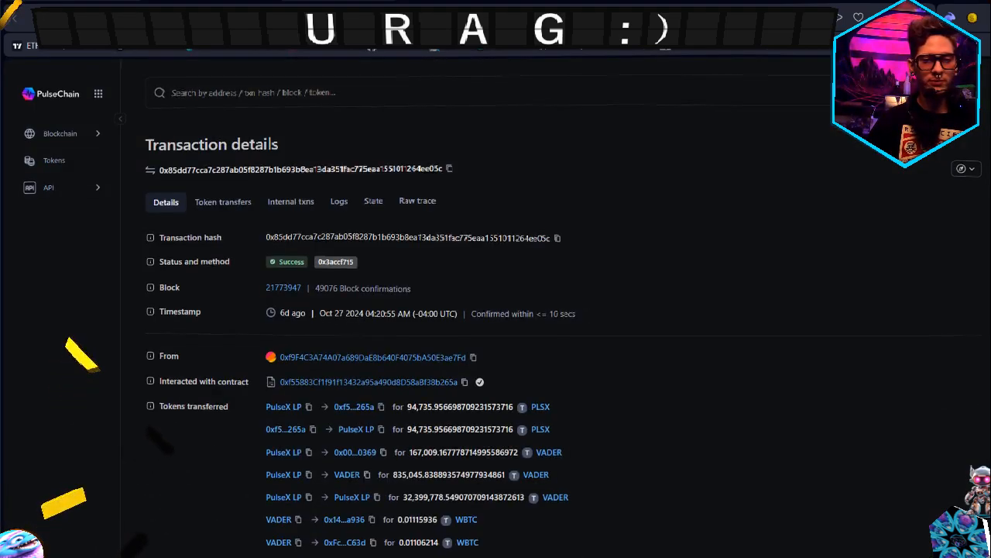
Scroll the explorer transaction details down to the PLSX, VADER and WBTC transfers
scroll(down, 3)
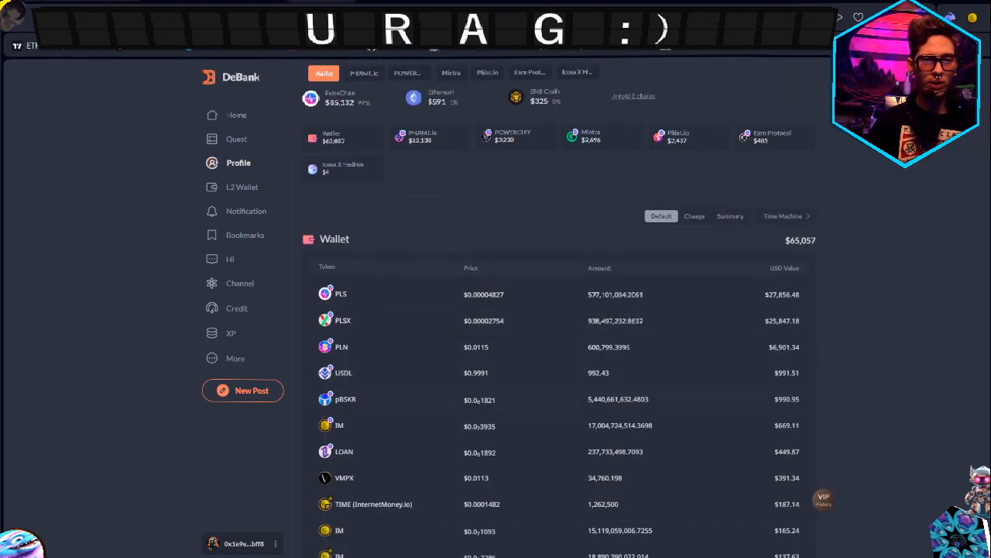
Check the $456 wallet's token holdings, then return to its transaction history
scroll(down, 3)
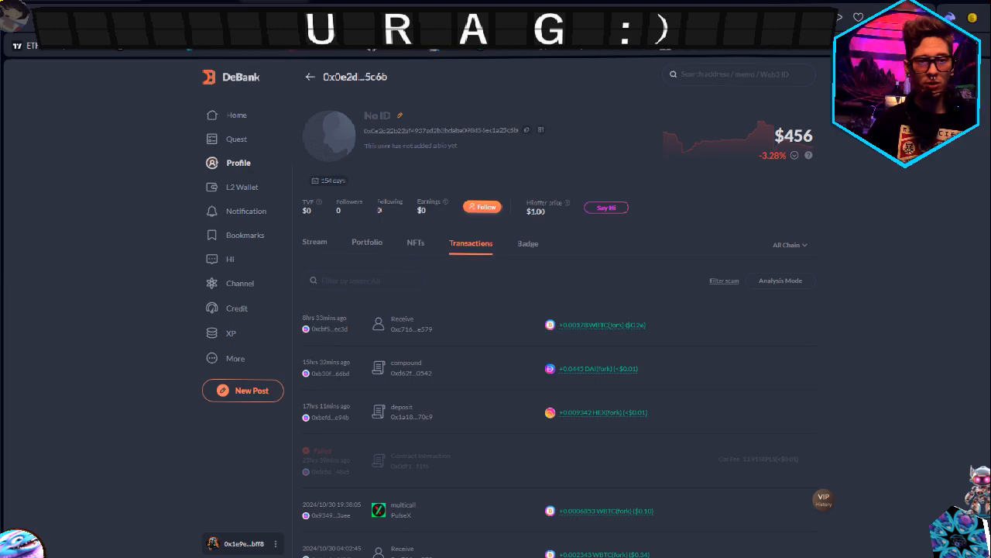
click(367, 242)
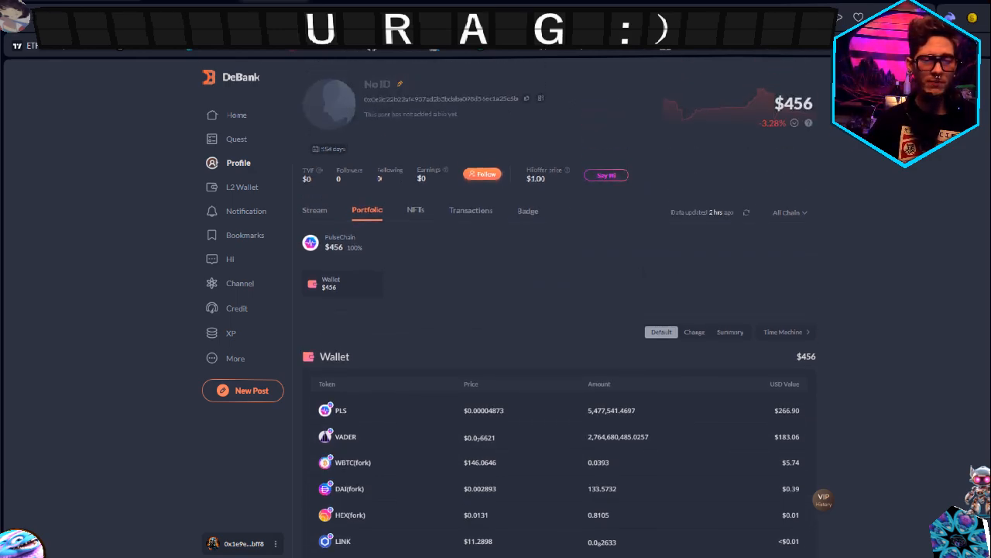
click(471, 210)
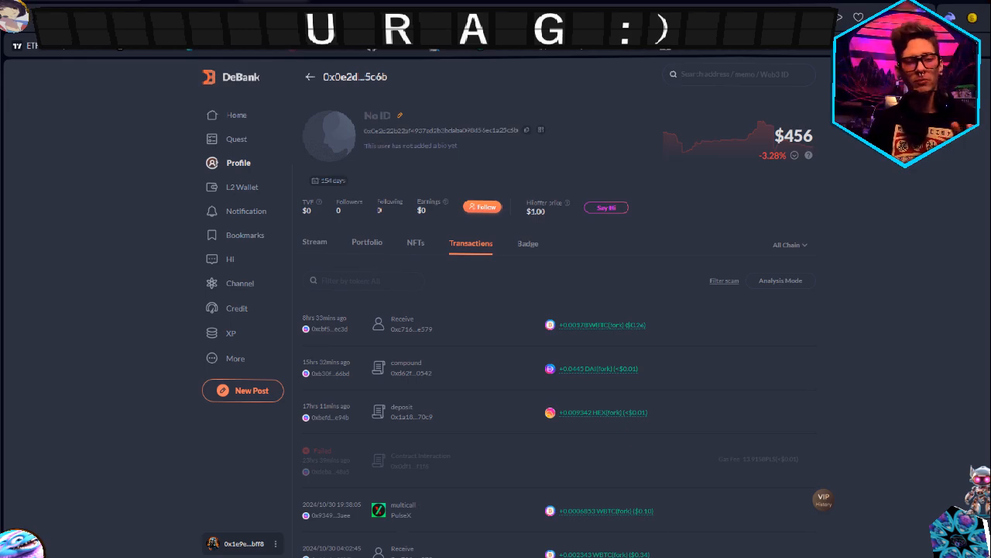
Scroll through the wallet's list of small WBTC(fork) receipts
scroll(down, 3)
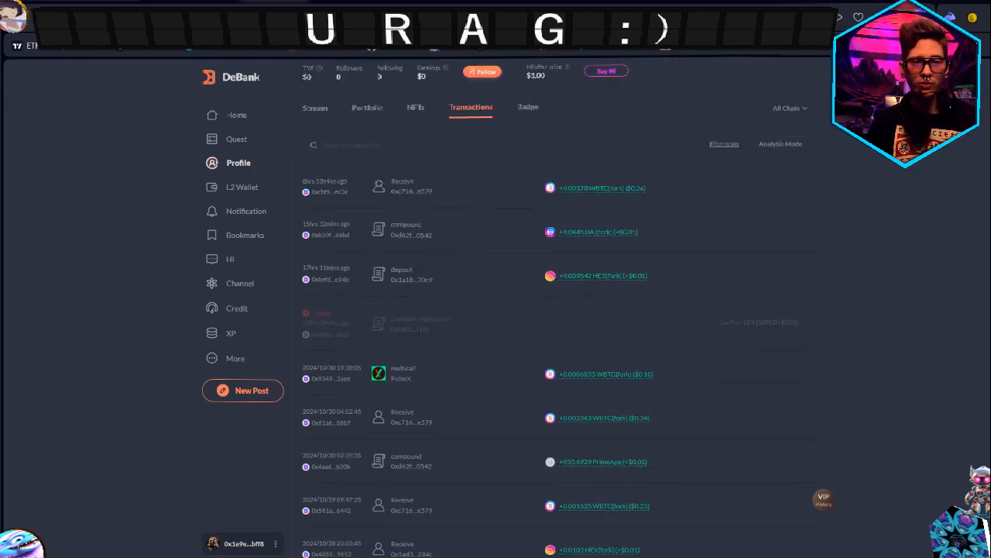
scroll(down, 3)
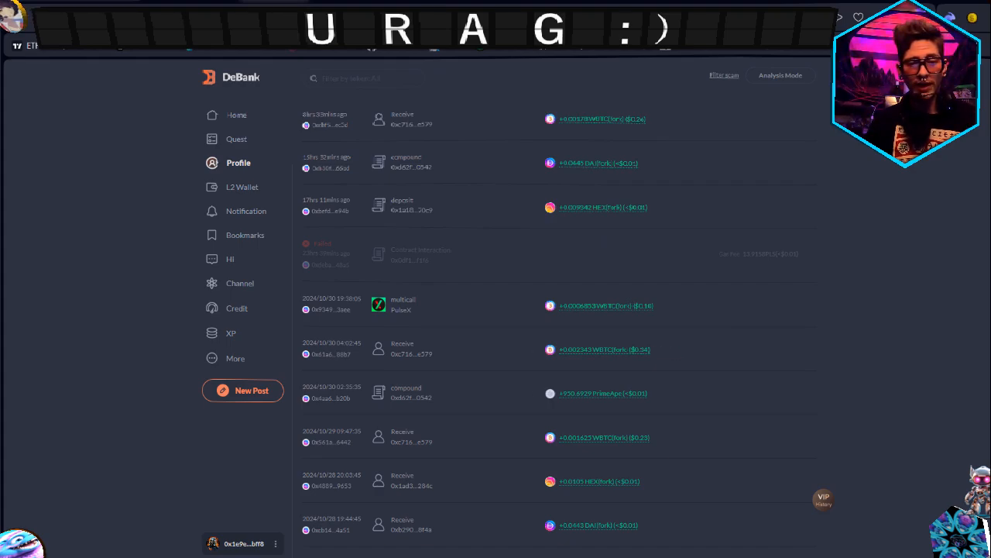
scroll(down, 3)
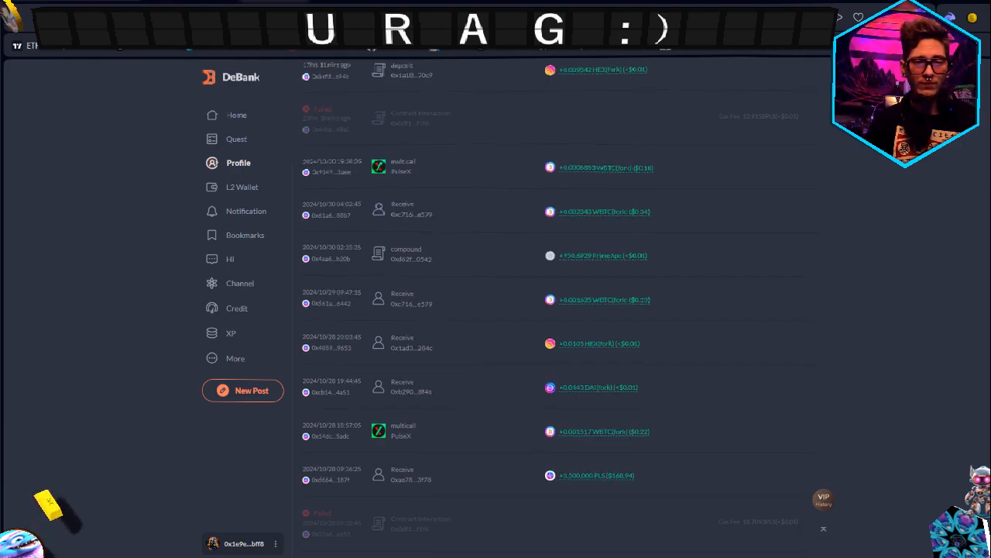
scroll(down, 3)
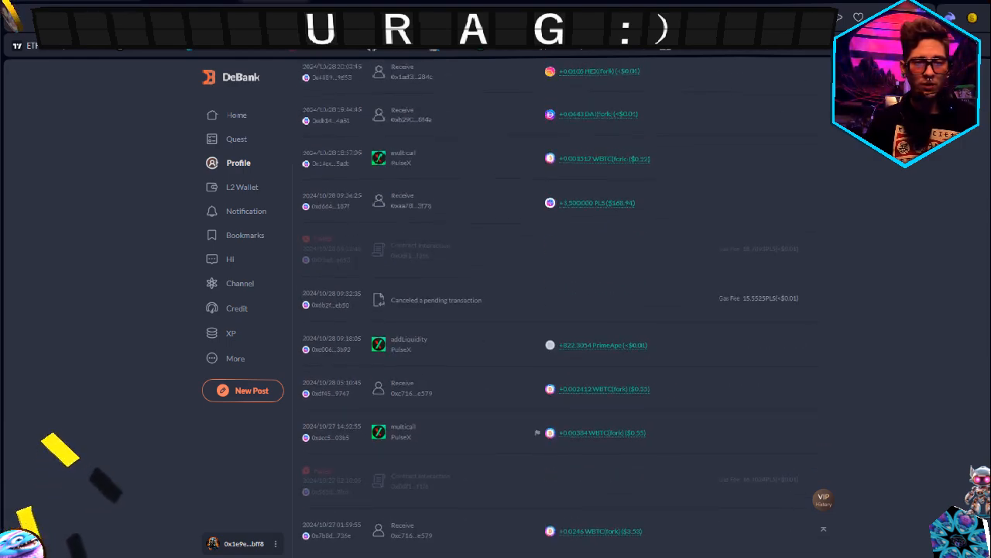
scroll(down, 3)
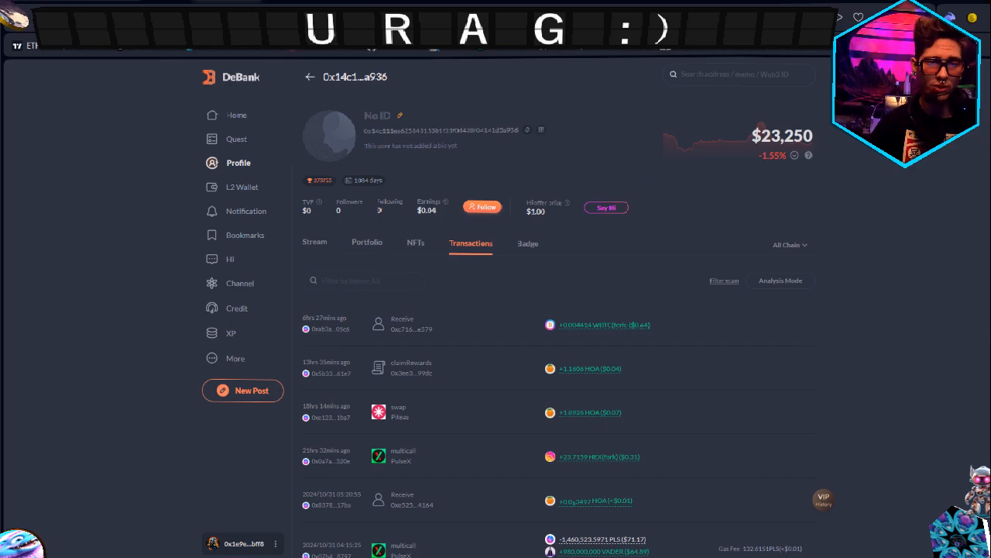
Scroll the transaction history, loading older entries twice
scroll(down, 3)
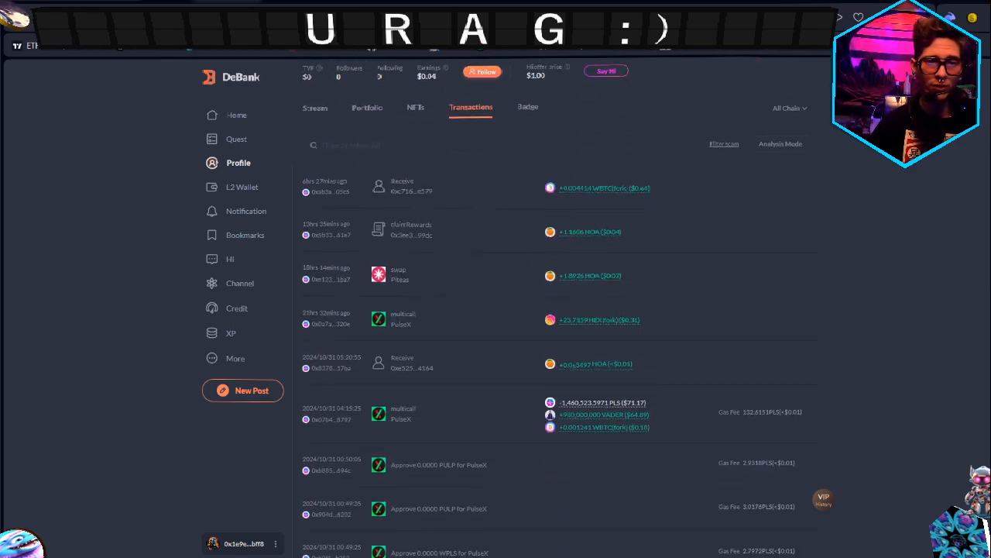
mouse_move(589, 188)
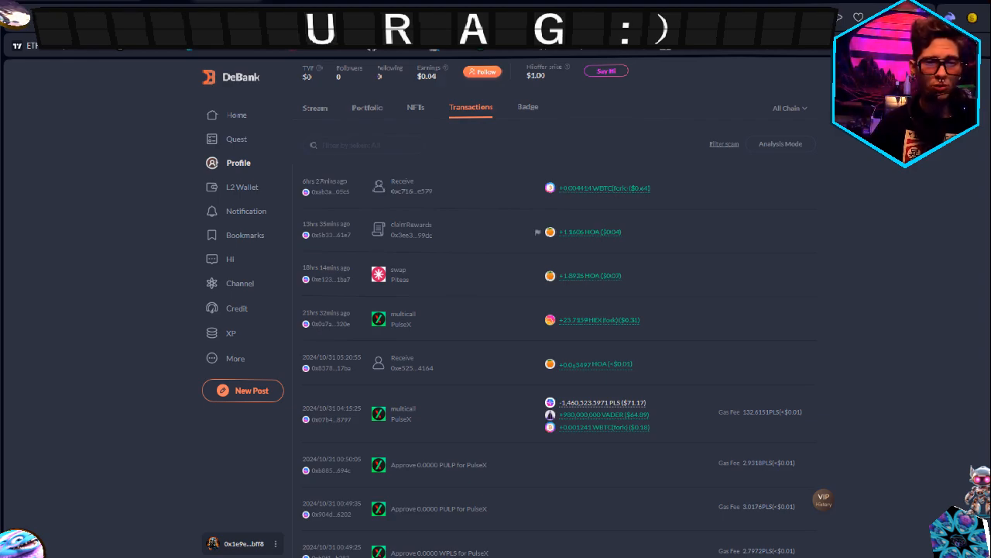
scroll(down, 3)
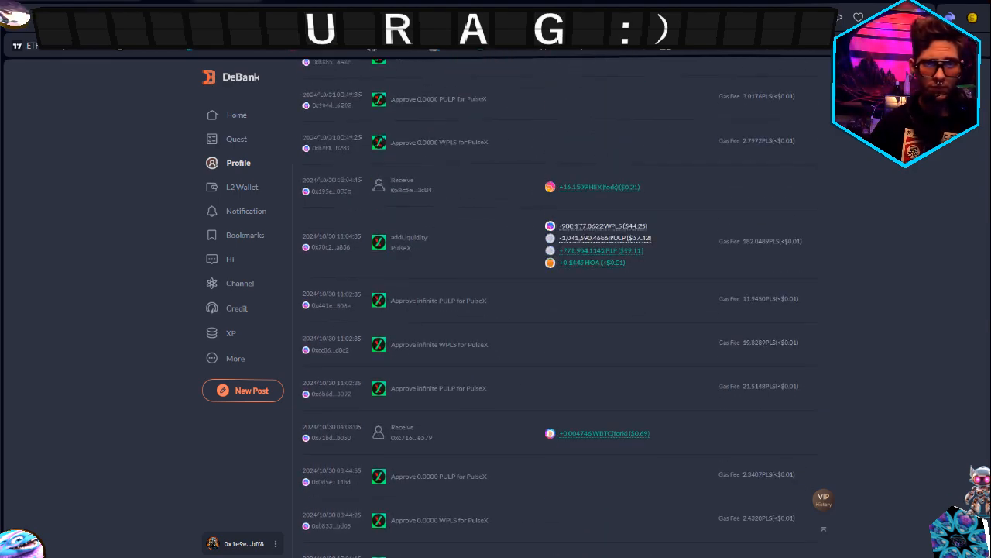
scroll(down, 3)
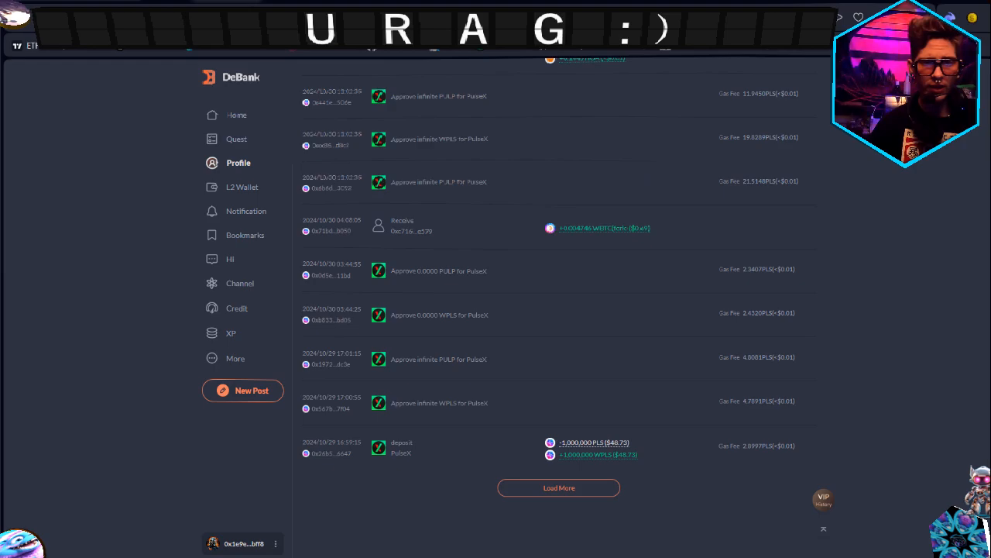
scroll(down, 3)
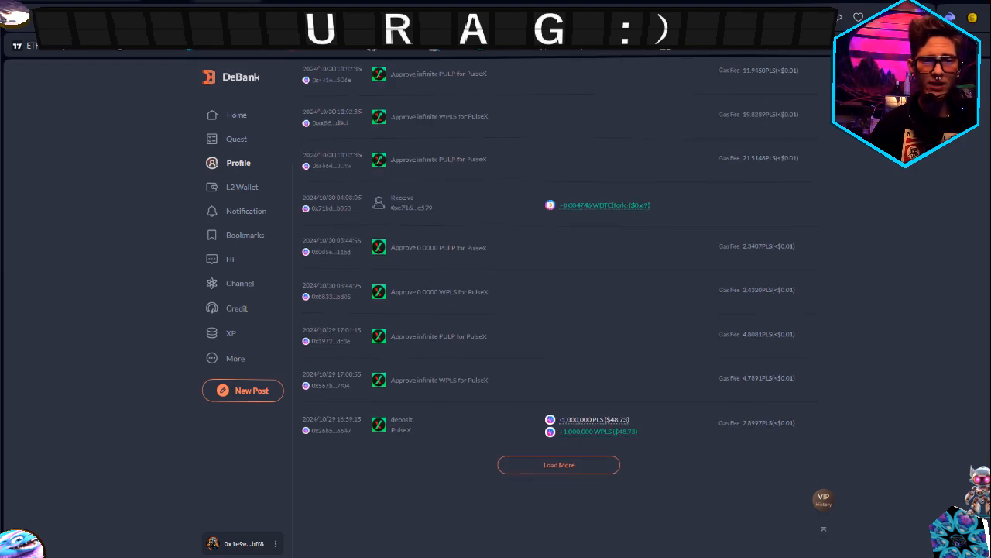
click(558, 464)
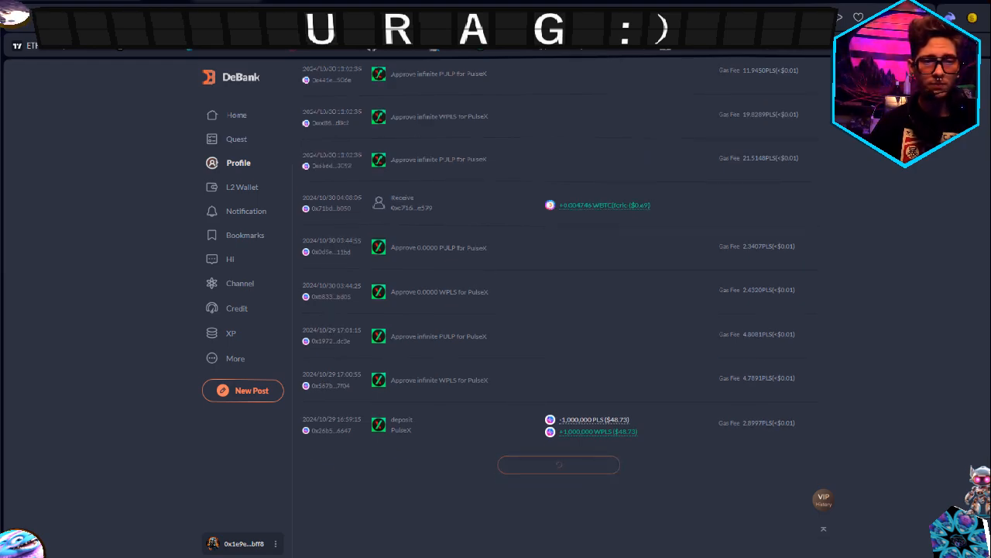
scroll(down, 3)
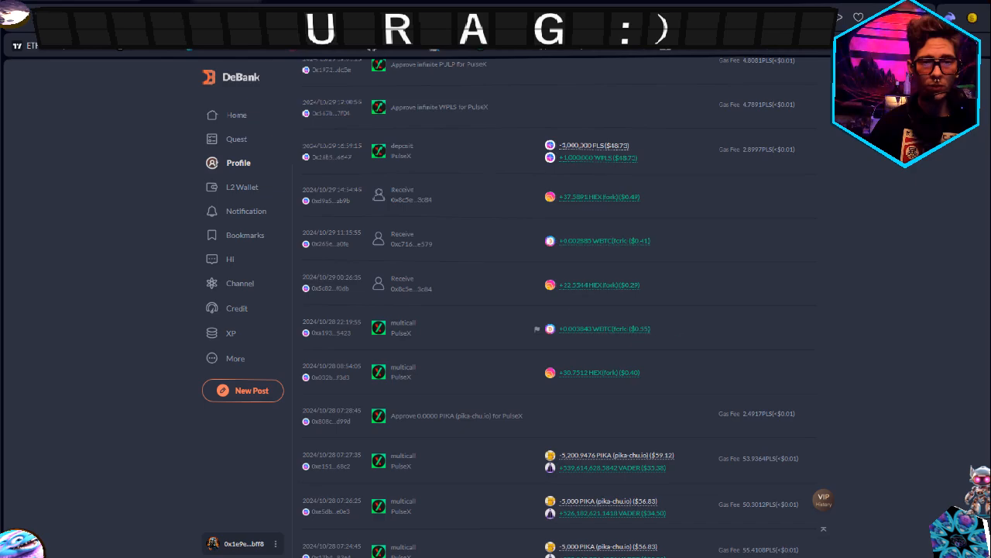
scroll(down, 3)
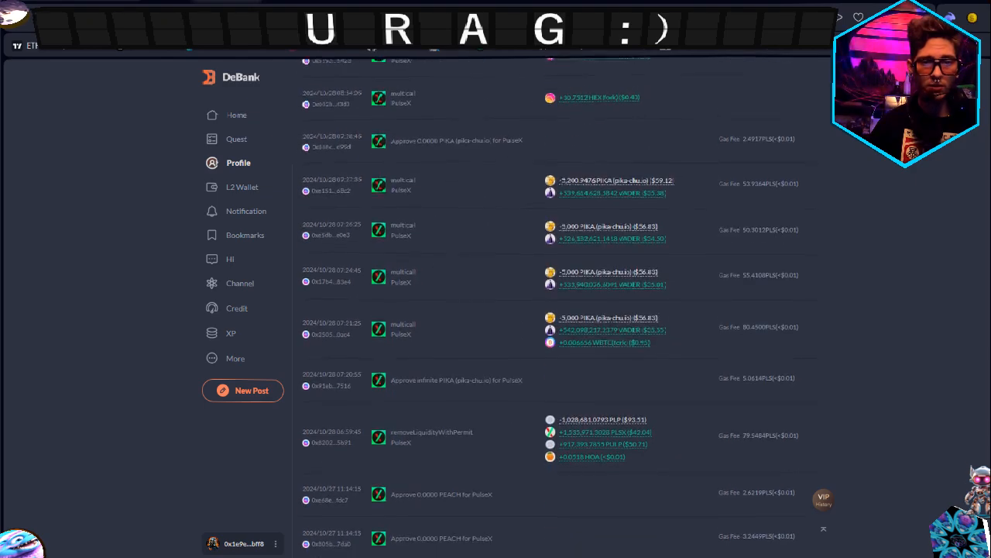
scroll(down, 3)
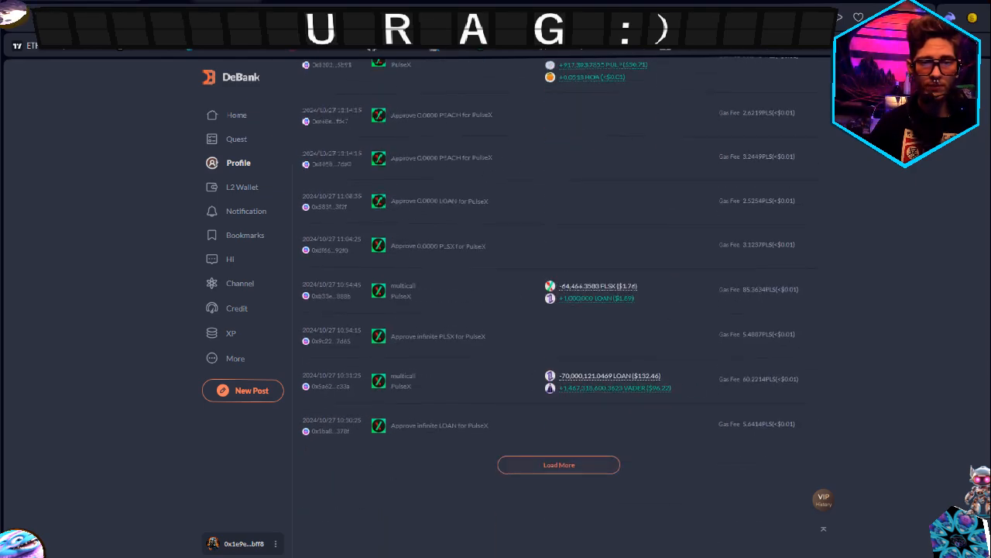
click(559, 464)
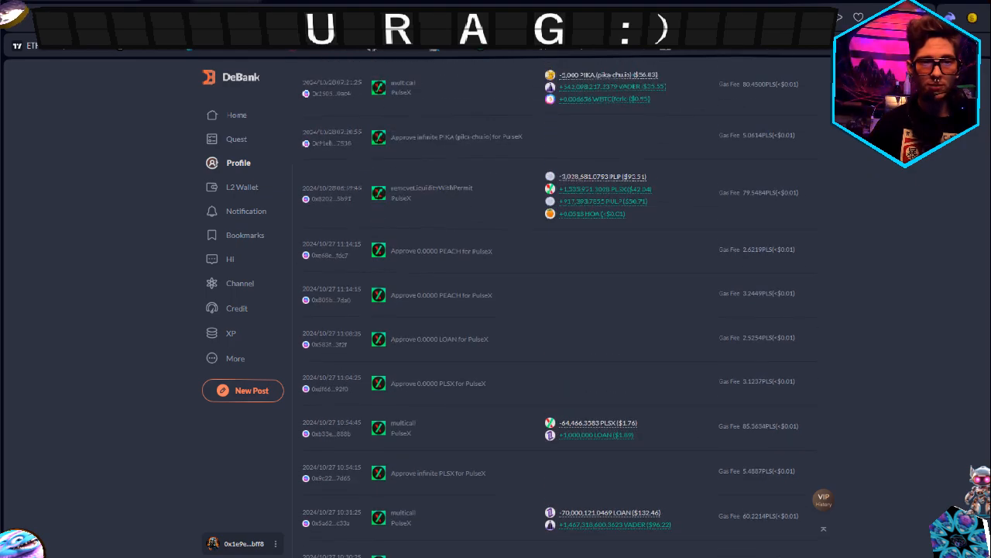
Keep scrolling further back, loading two more batches of older transactions
scroll(down, 3)
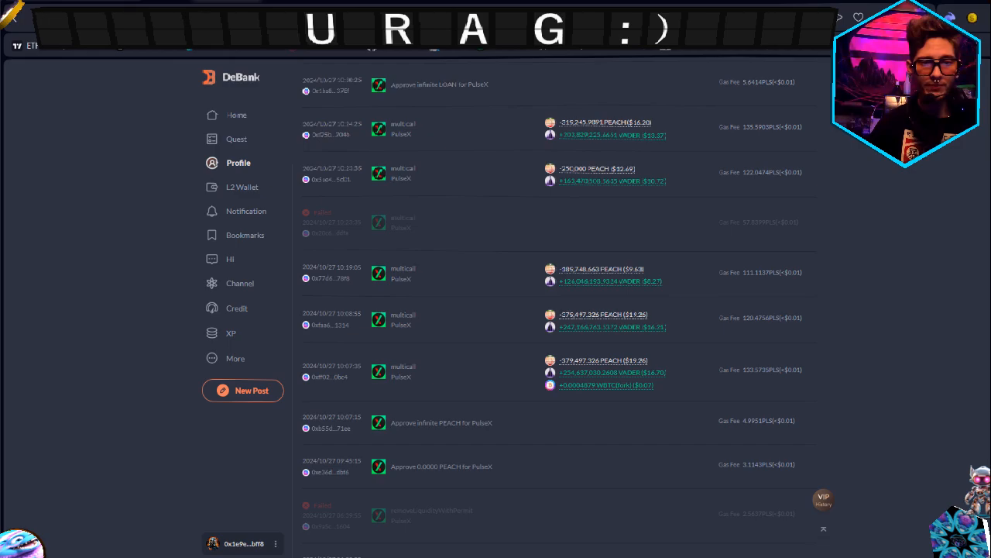
scroll(down, 3)
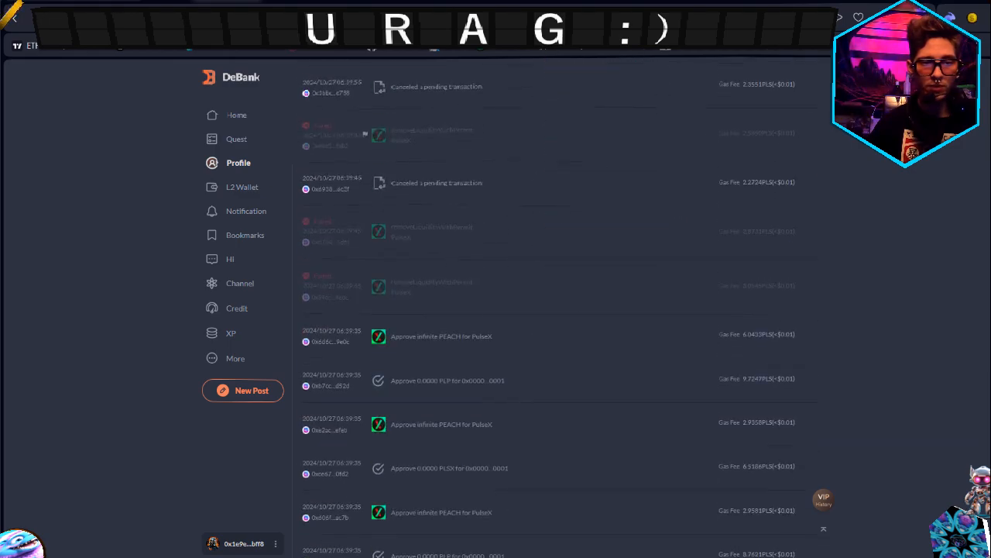
scroll(down, 3)
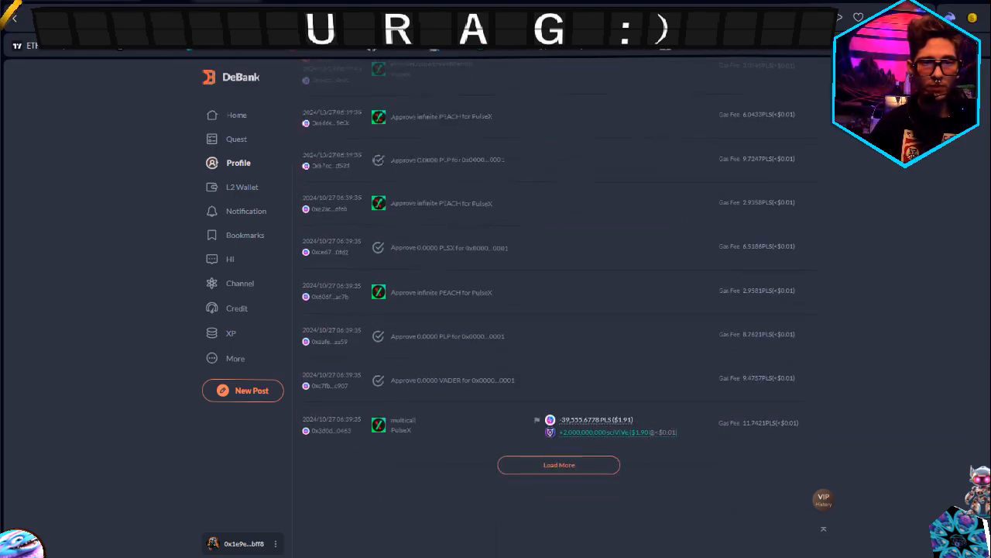
click(558, 465)
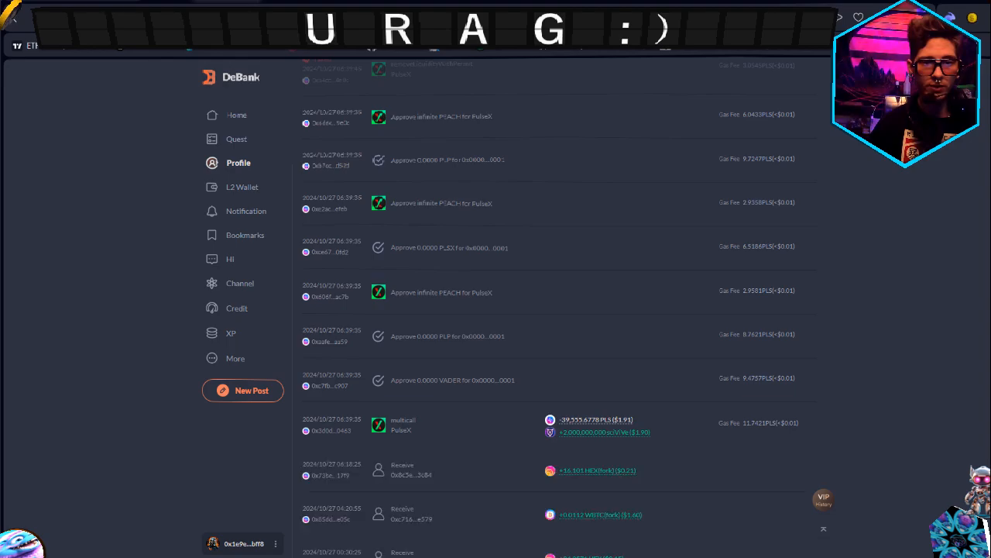
scroll(down, 3)
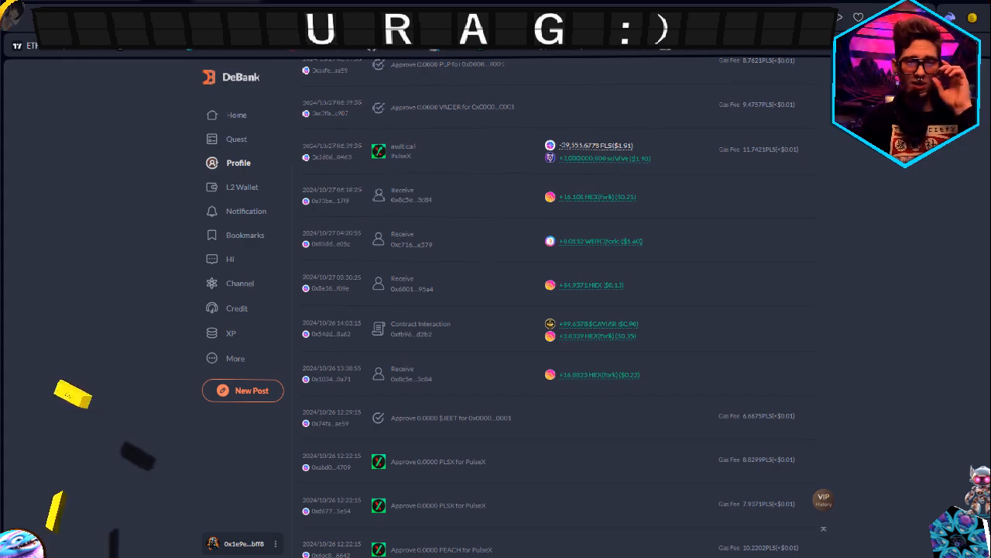
scroll(down, 3)
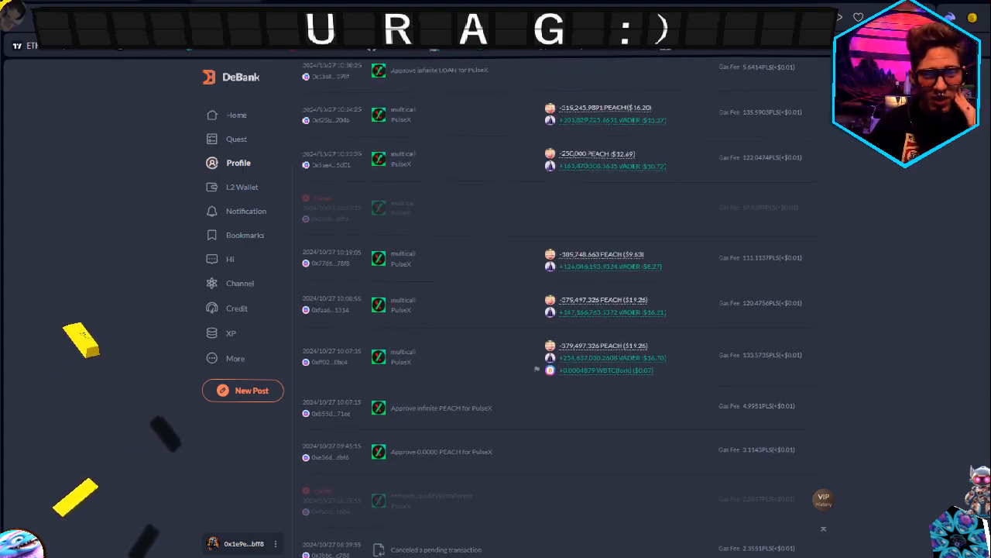
scroll(down, 3)
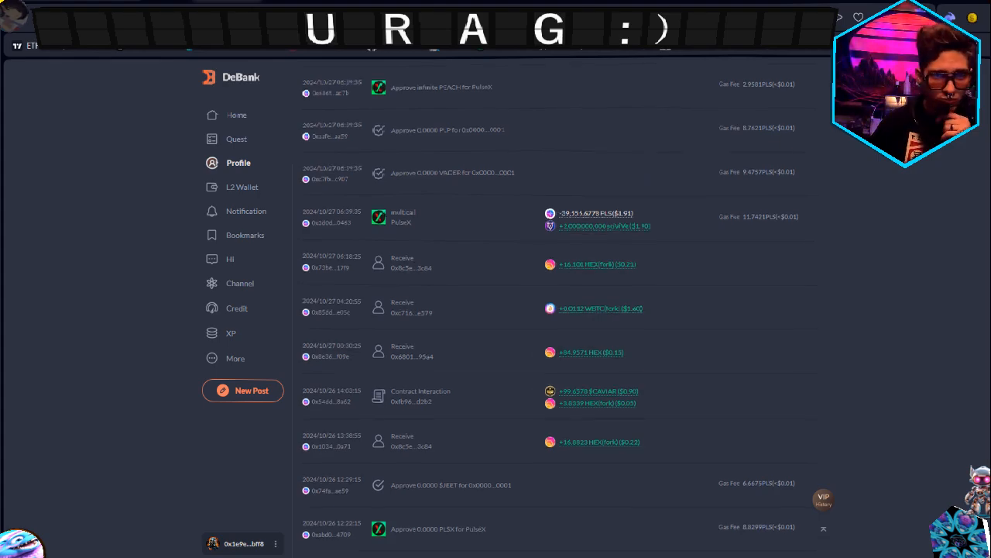
scroll(down, 3)
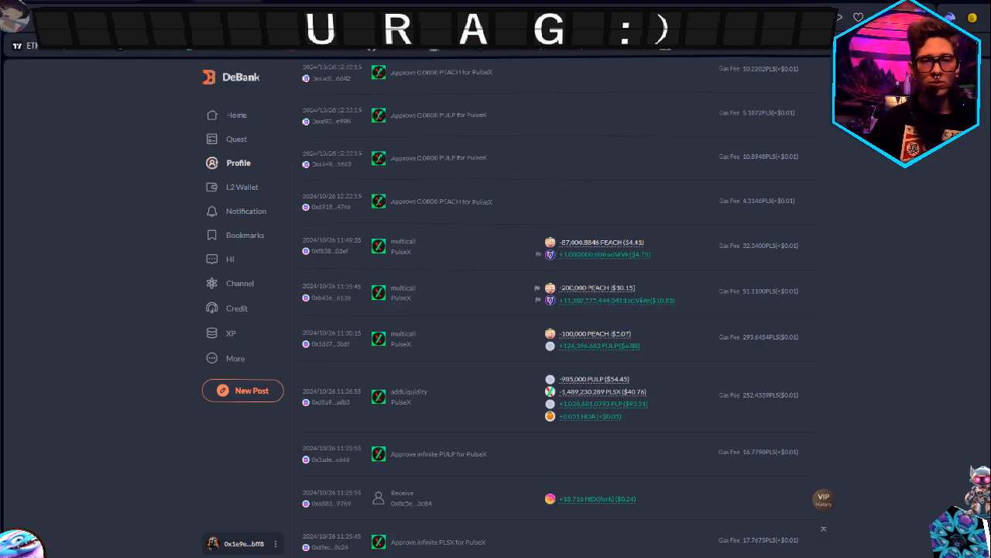
scroll(down, 3)
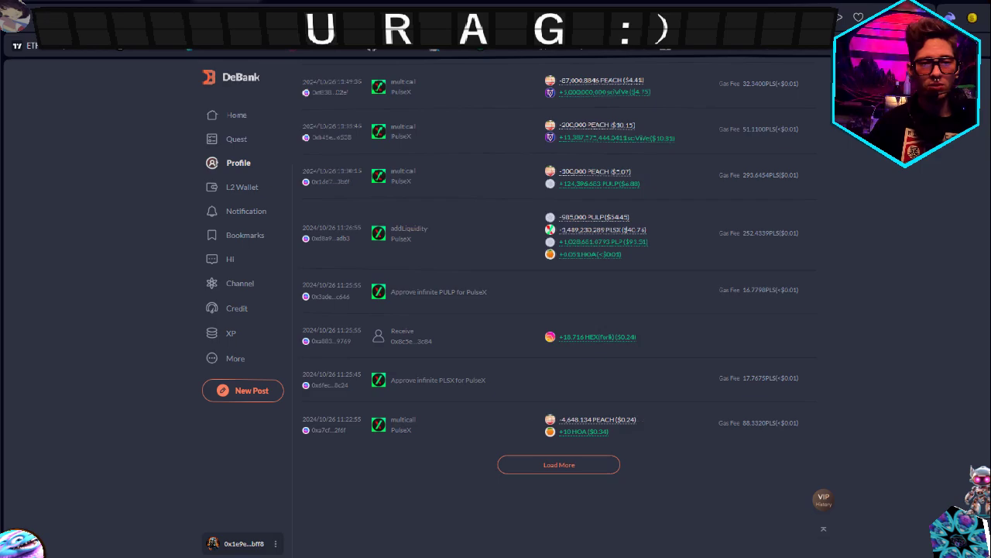
click(558, 464)
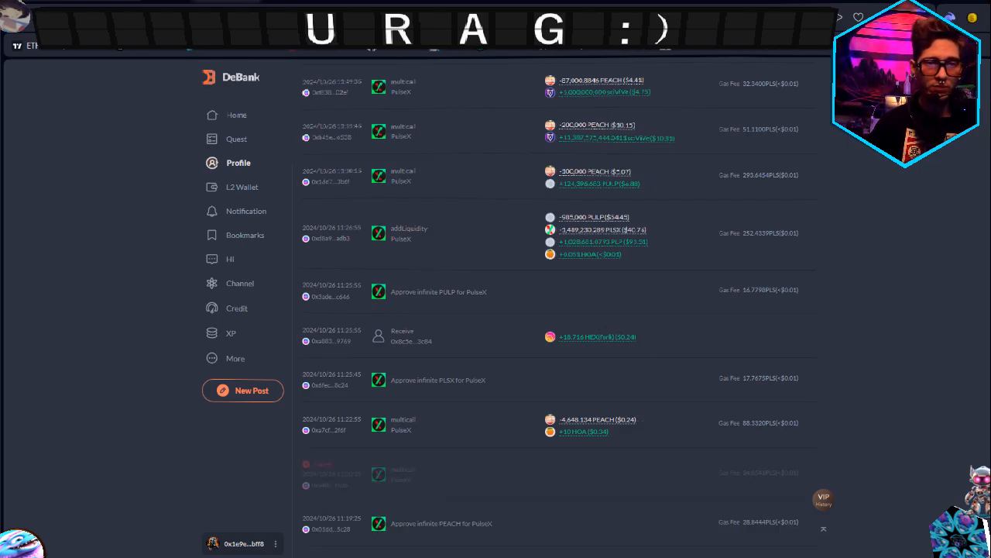
Scroll through wallet 0x14c1…a936's recent transactions
scroll(down, 3)
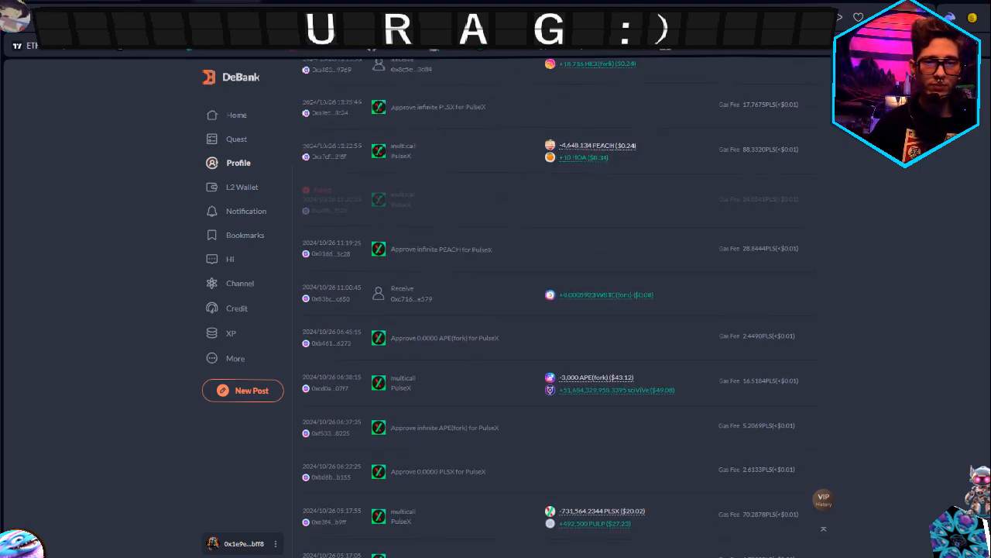
scroll(down, 3)
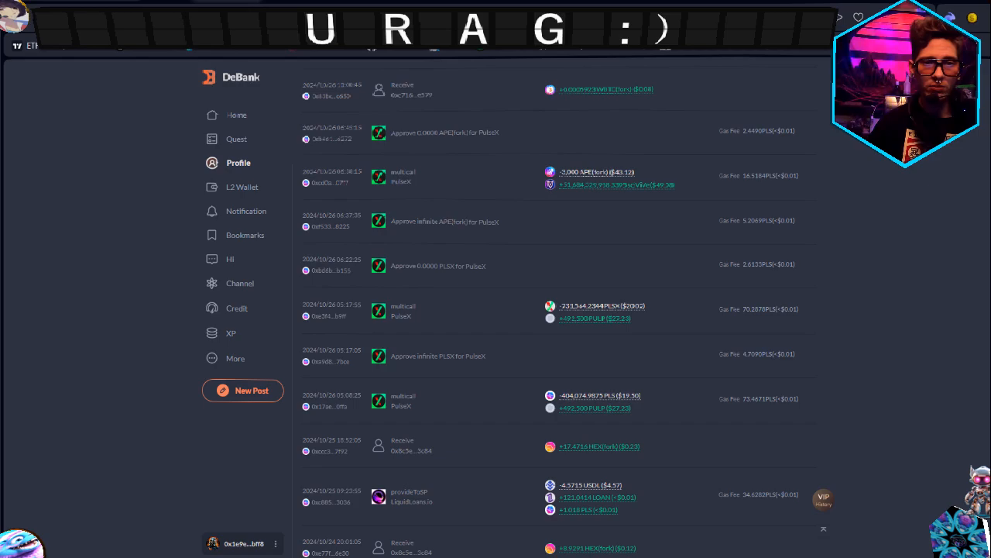
scroll(down, 3)
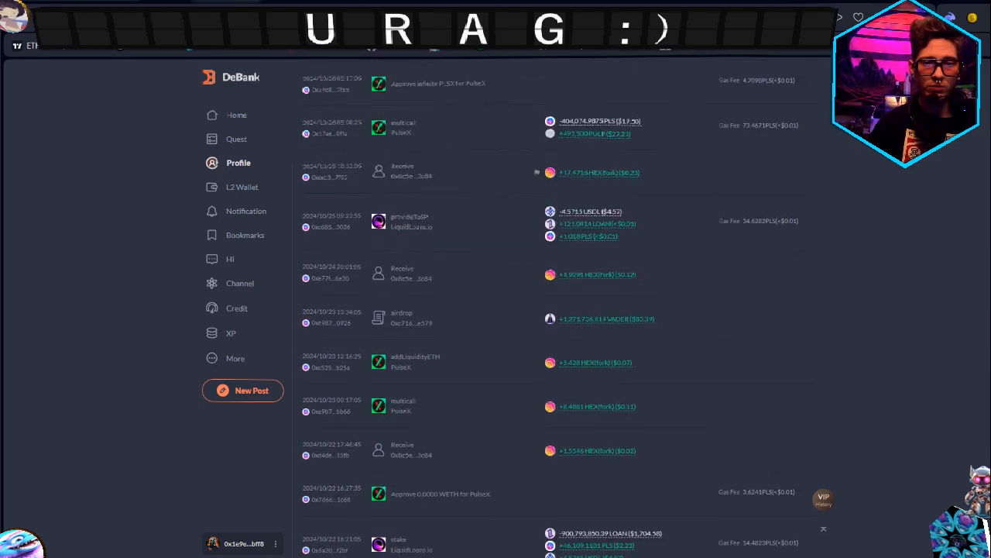
scroll(down, 3)
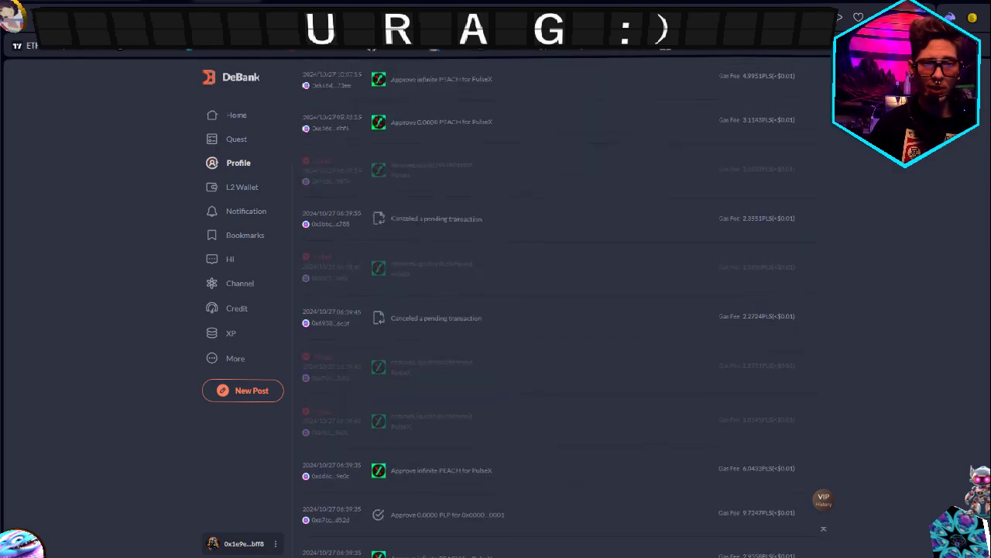
scroll(down, 3)
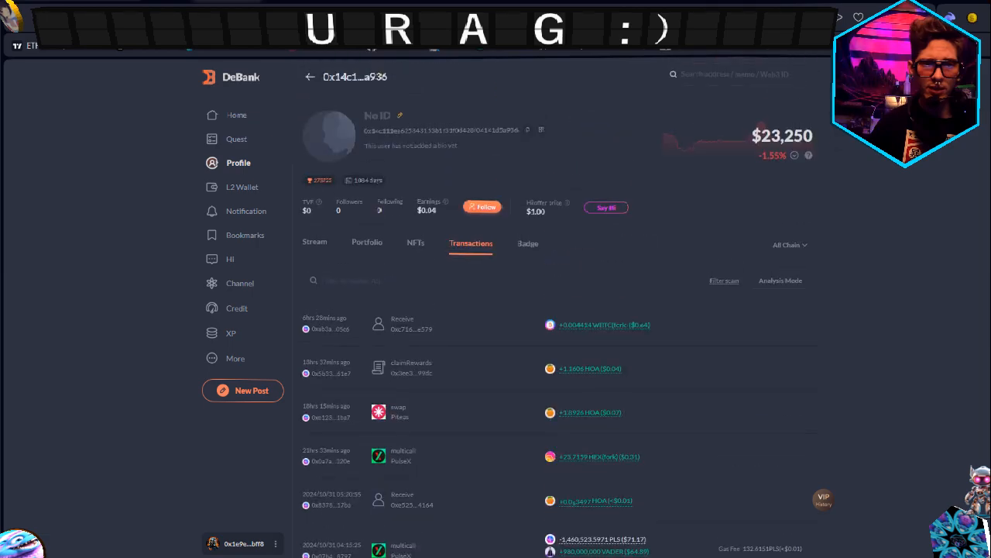
scroll(down, 3)
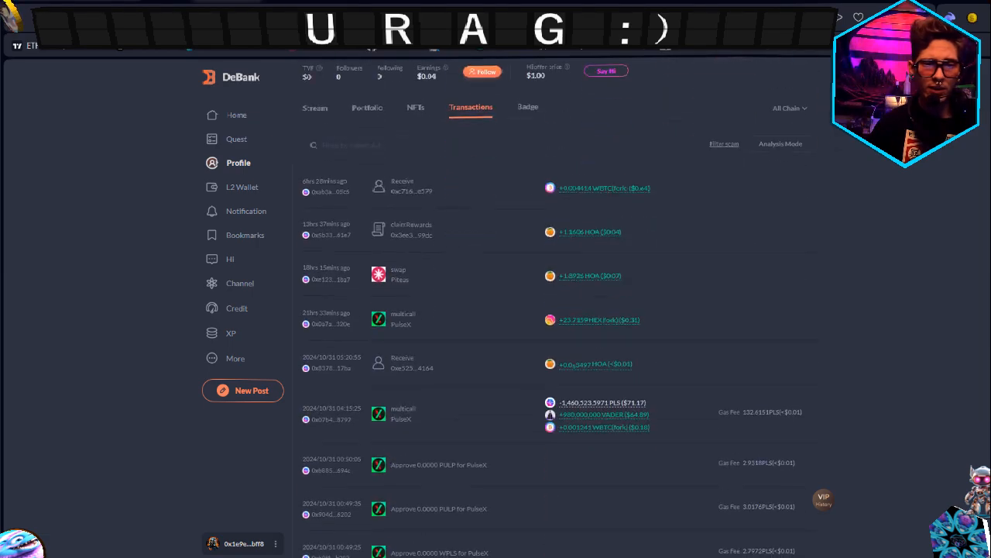
scroll(down, 3)
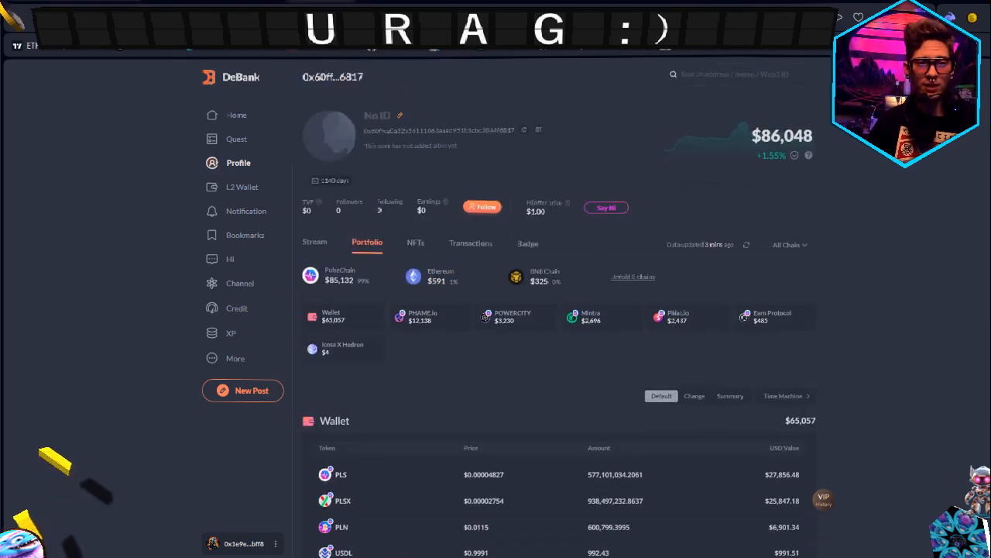
Open a wallet's Transactions tab and scroll its recent WBTC(fork) receipts
click(470, 242)
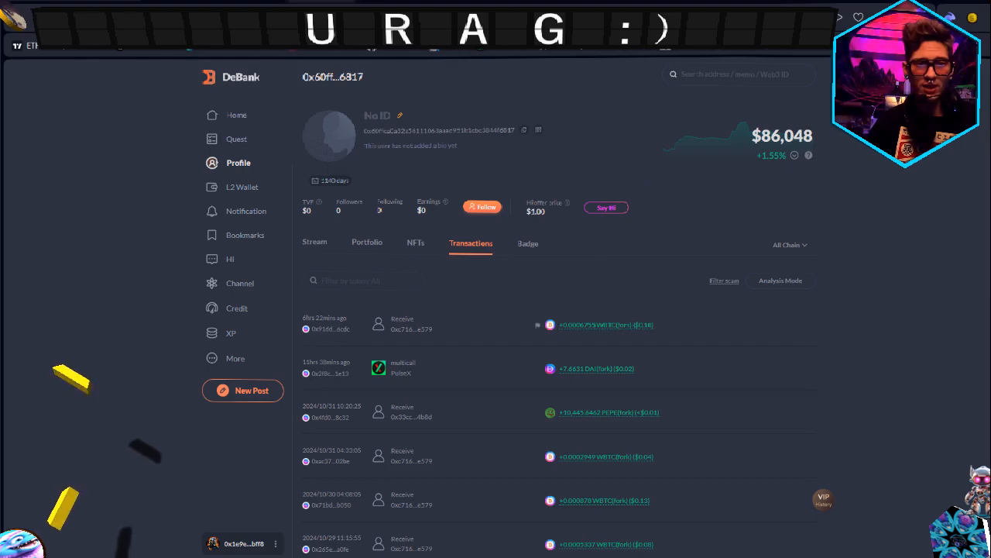
scroll(down, 3)
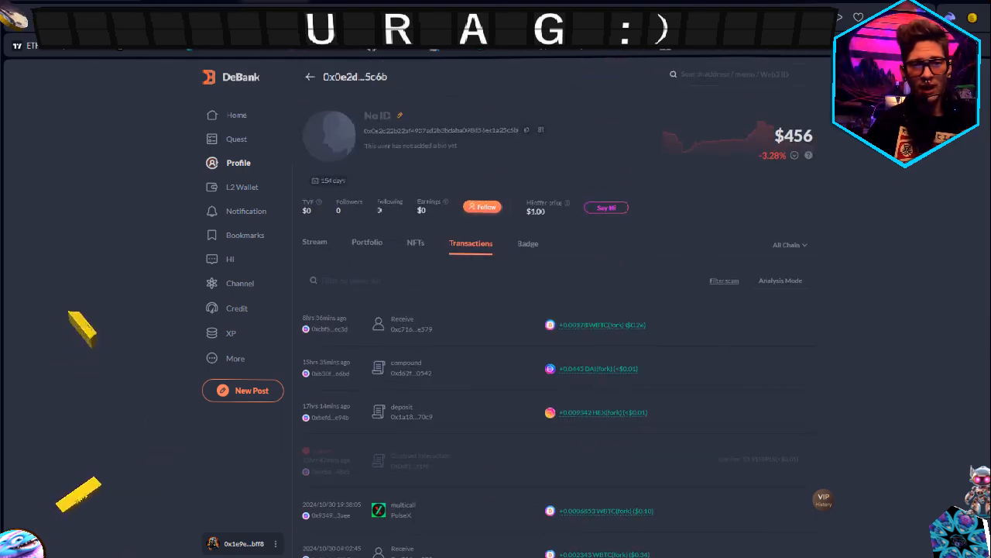
scroll(down, 3)
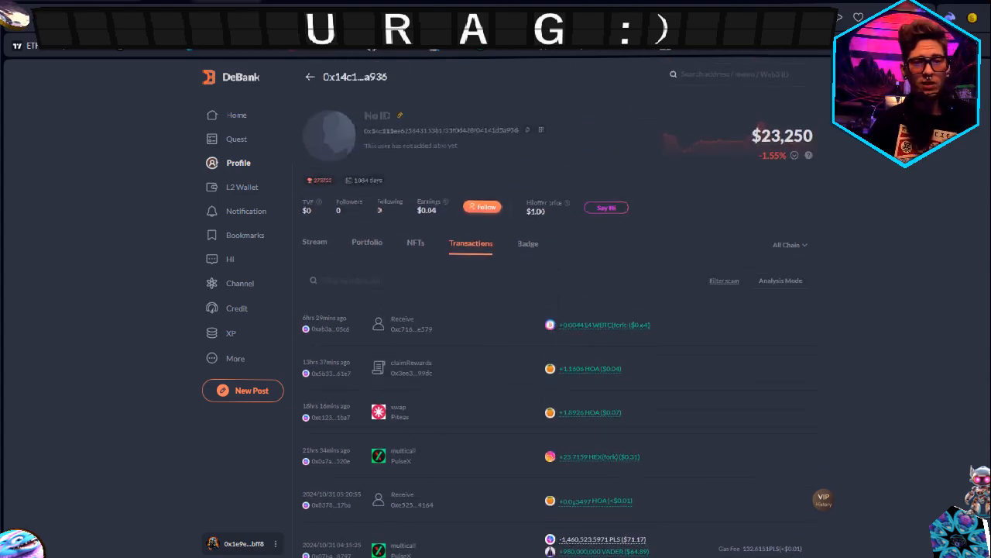
scroll(down, 3)
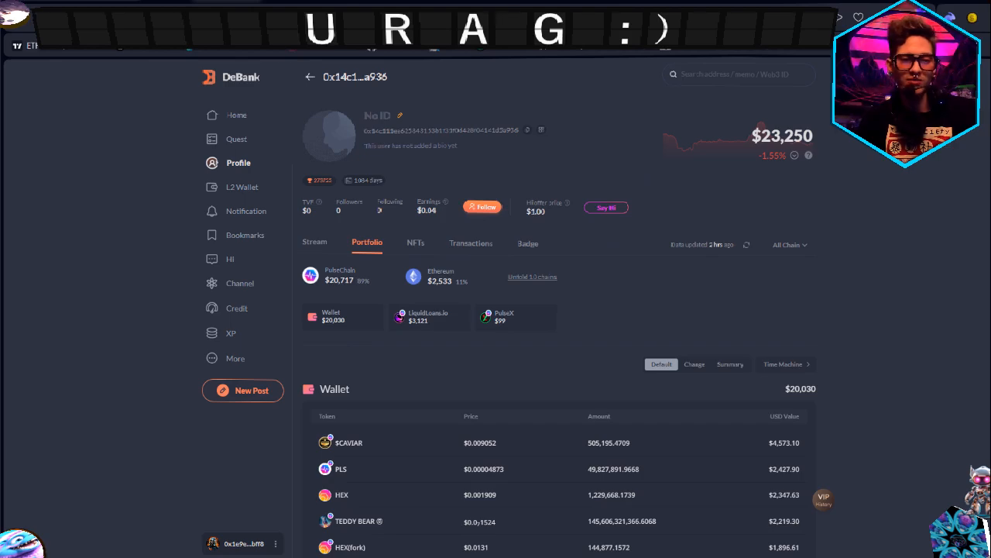
Show wallet 0xb073…21c3's transaction history and scroll through it
click(471, 242)
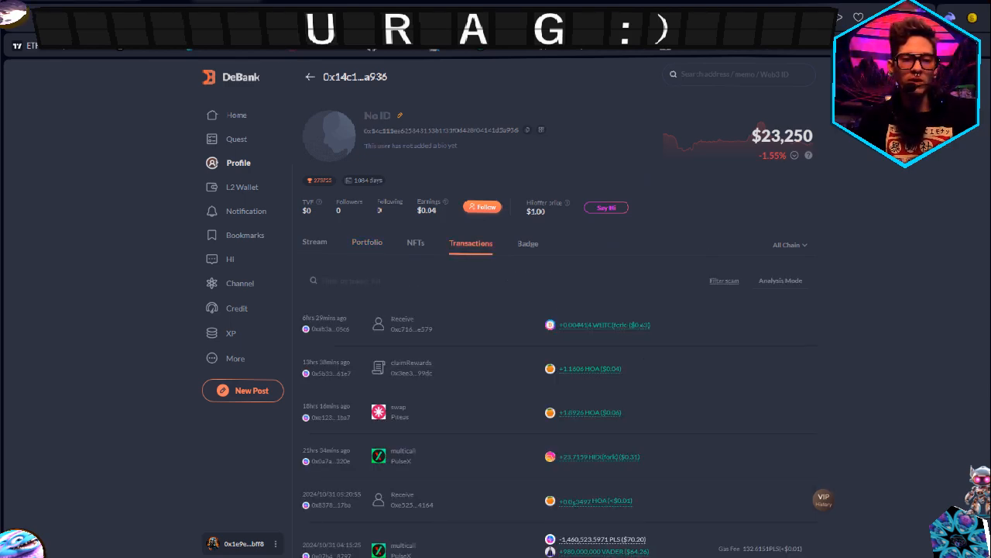
scroll(down, 3)
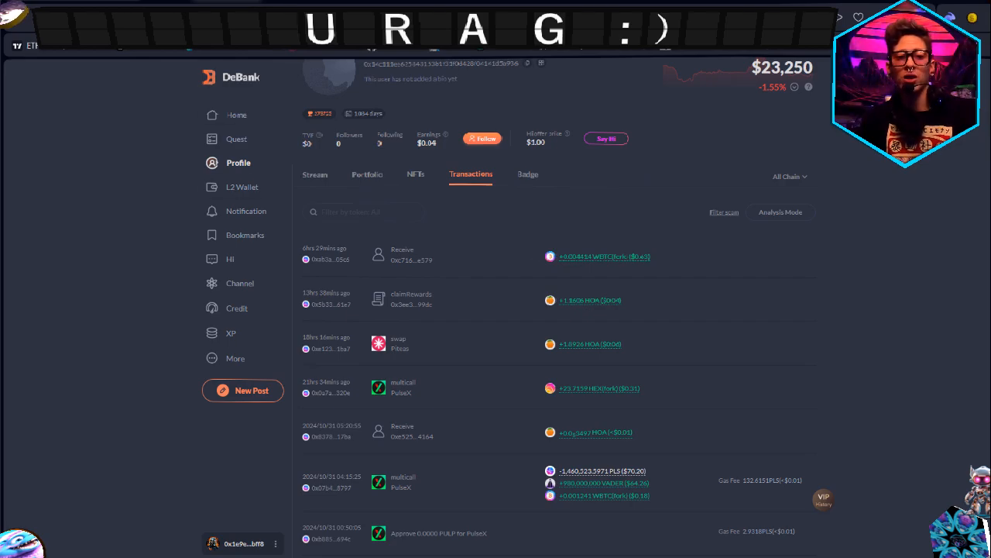
scroll(down, 3)
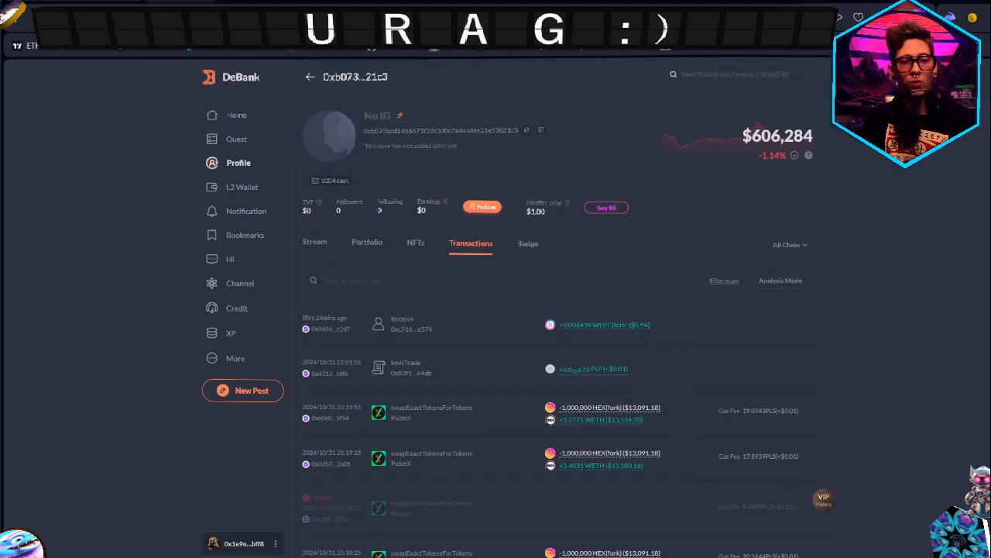
View wallet 0xb073…21c3's token holdings and select its WBTC(fork) row
click(367, 242)
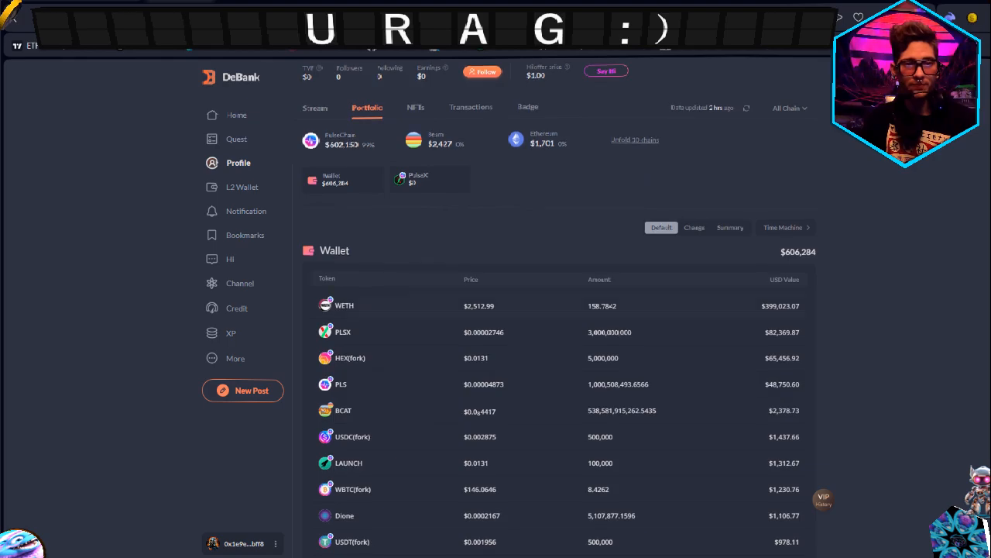
click(471, 107)
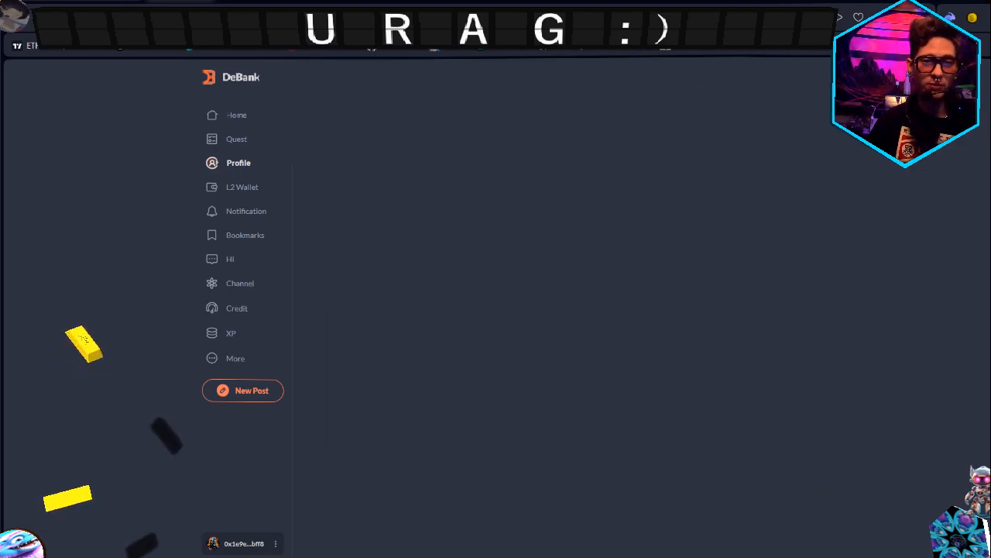
Filter wallet 0xb073…21c3's transactions to WBTC(fork) and scroll the small reward receipts
click(238, 162)
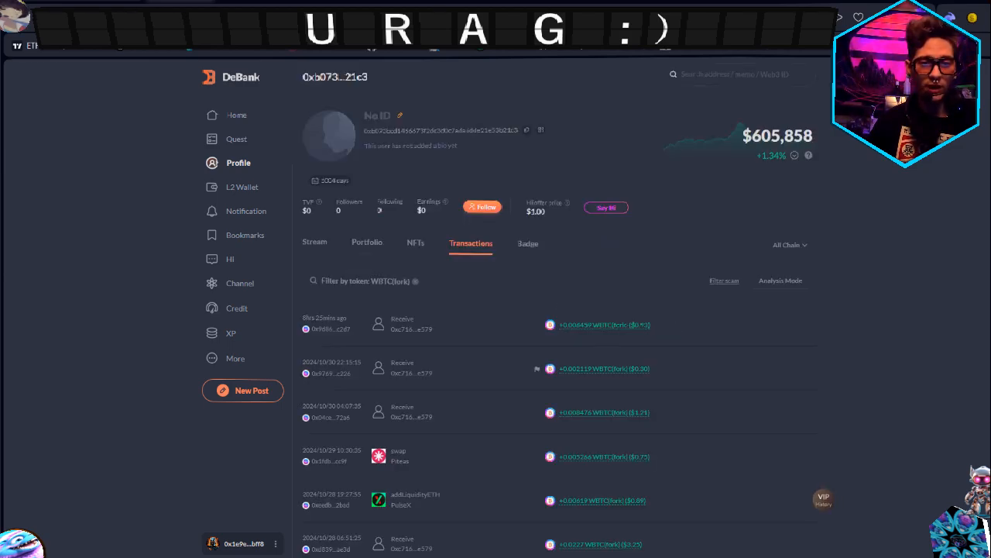
scroll(down, 3)
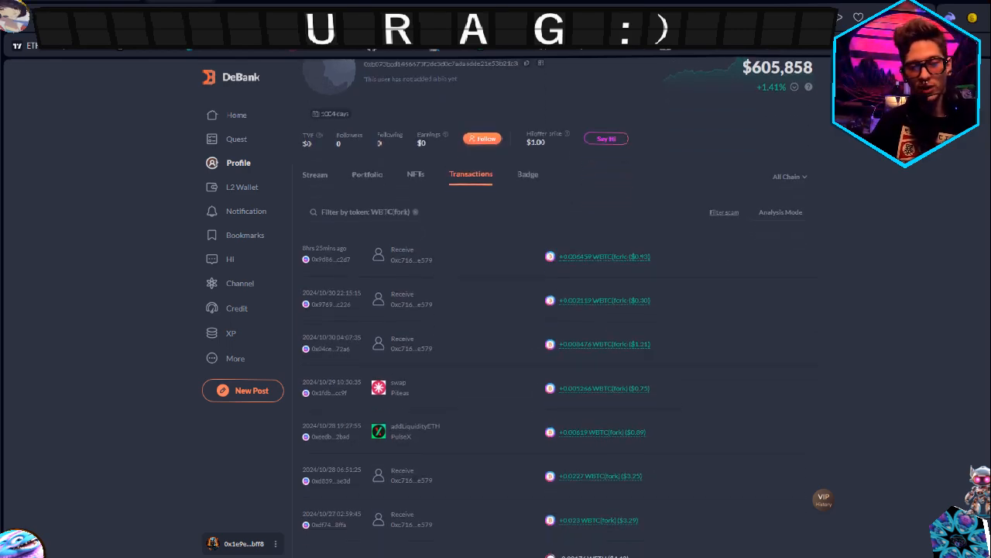
scroll(down, 3)
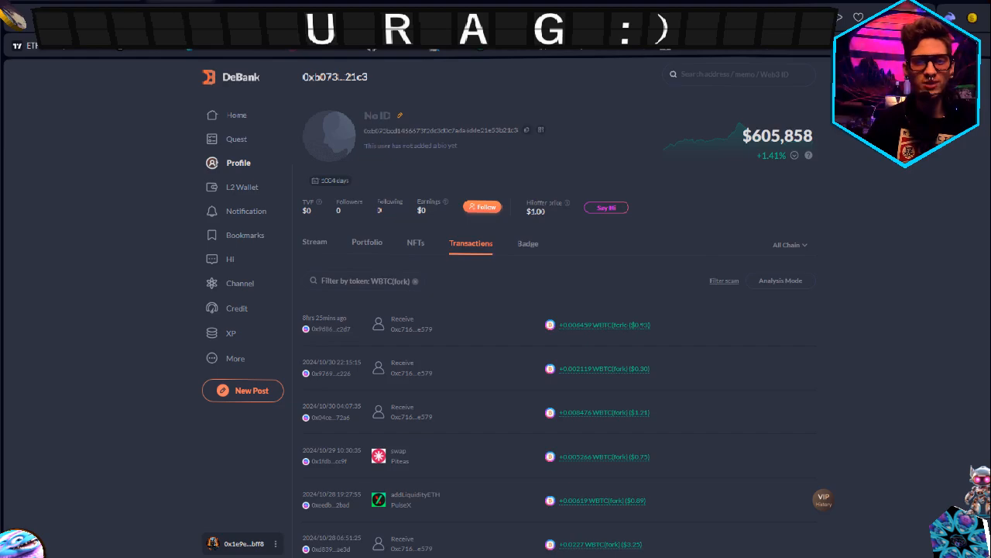
scroll(down, 3)
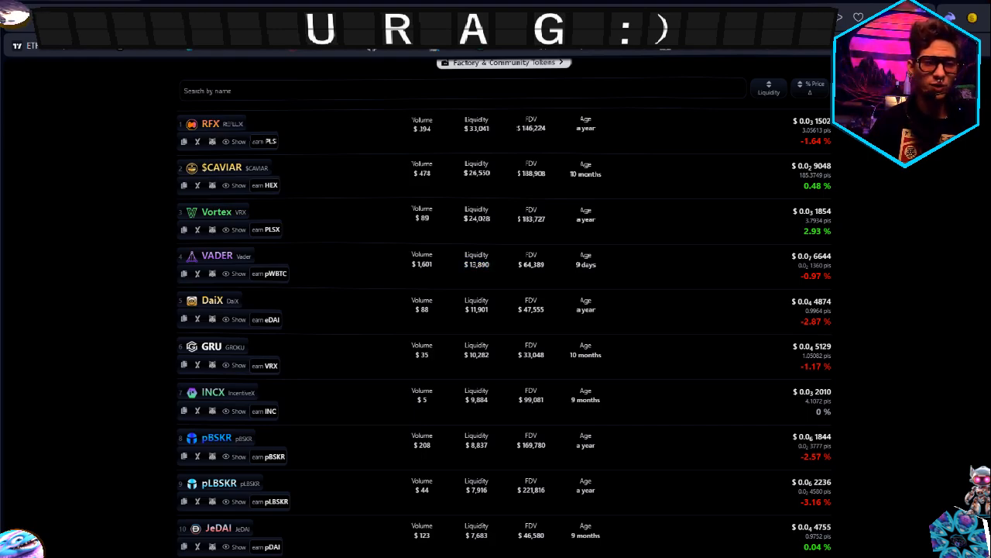
Scroll the factory and community token ranking past PULP, MMM and APX to Elixir
scroll(down, 3)
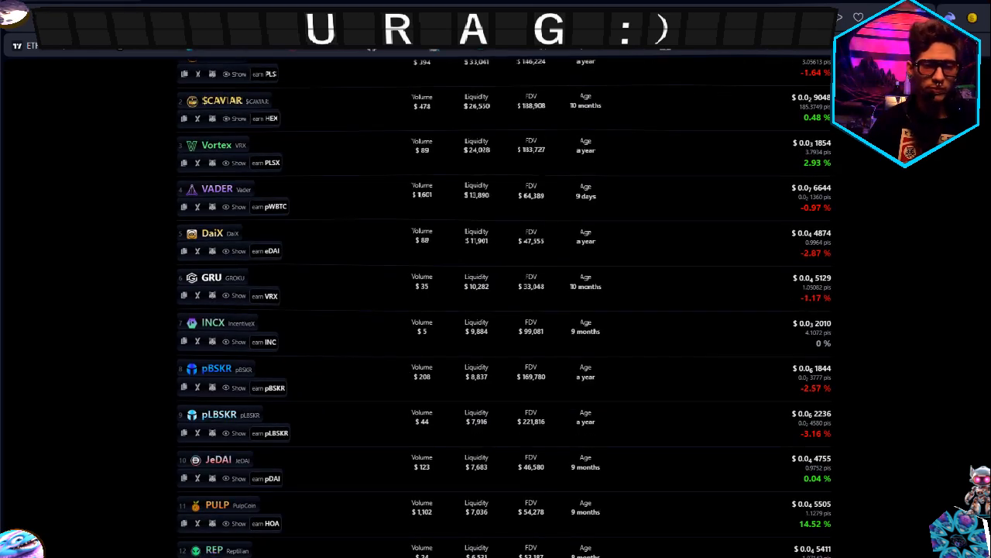
scroll(down, 3)
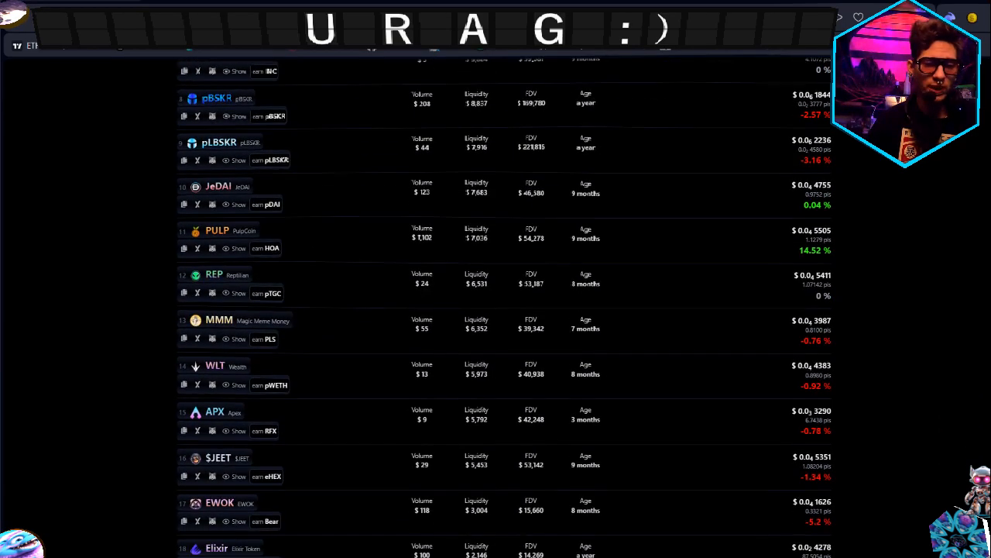